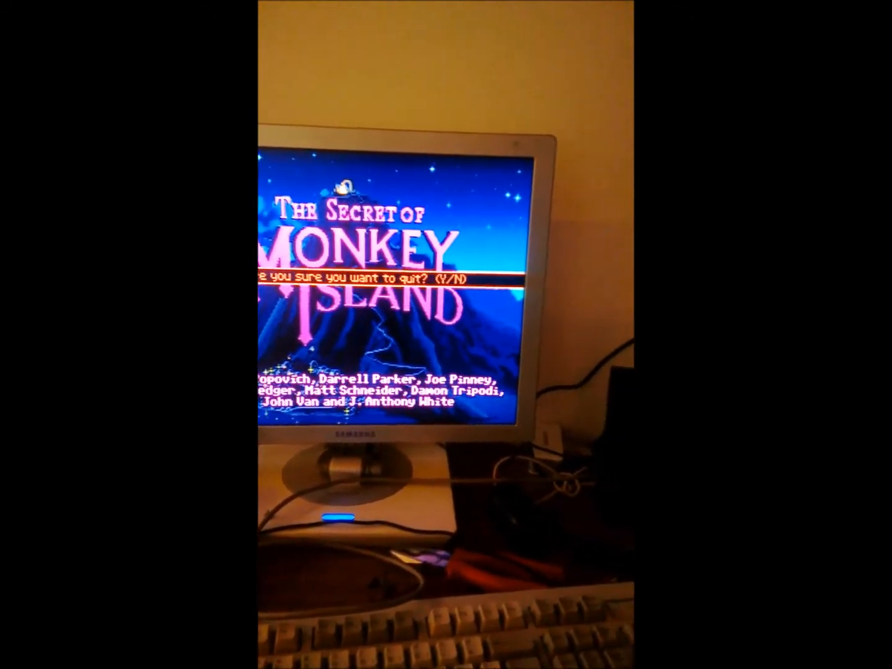
- Answer Y to the 'Are you sure you want to quit?' prompt to exit the game
{"action": "key", "text": "y"}
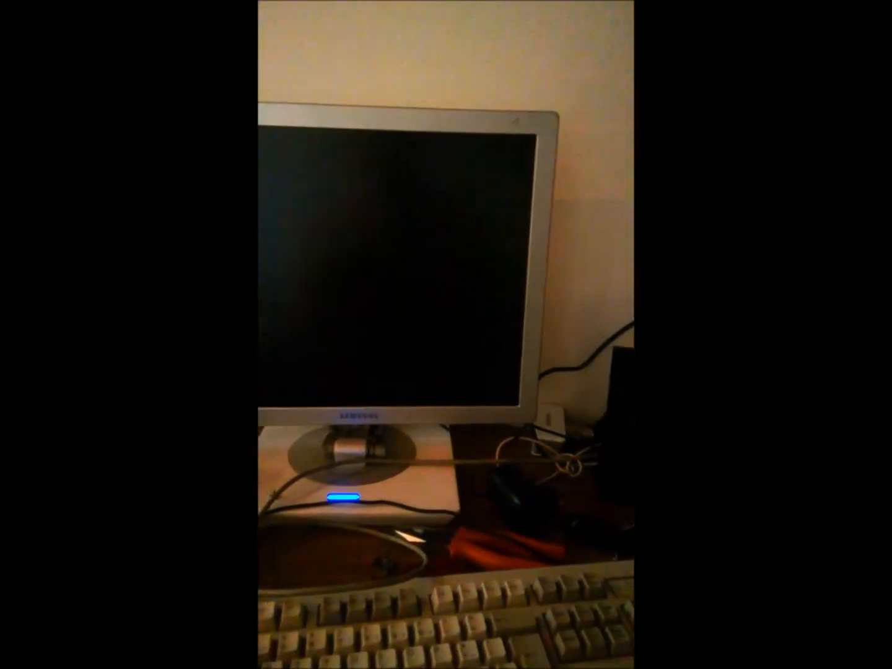